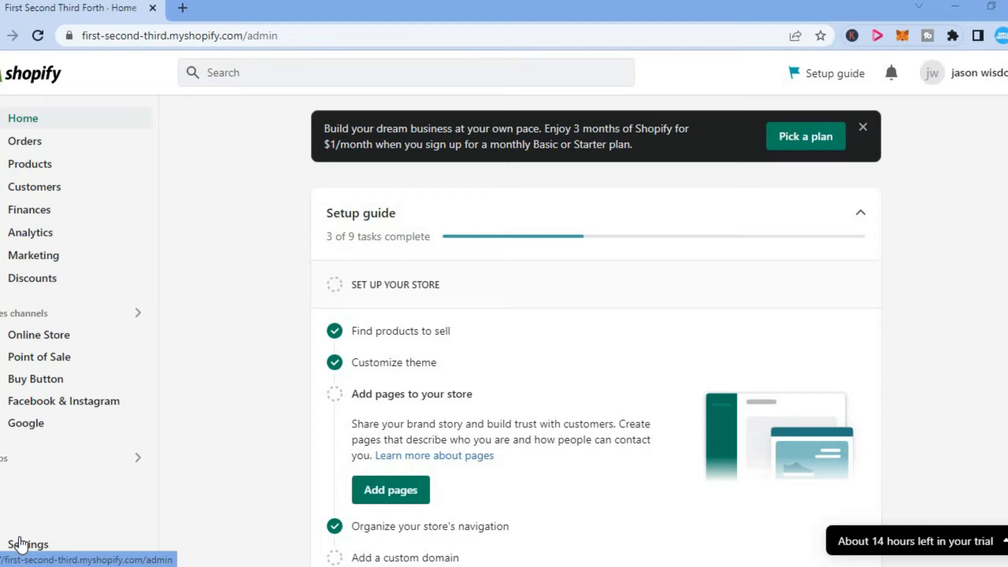
{"action": "mouse_move", "coordinate": [231, 340]}
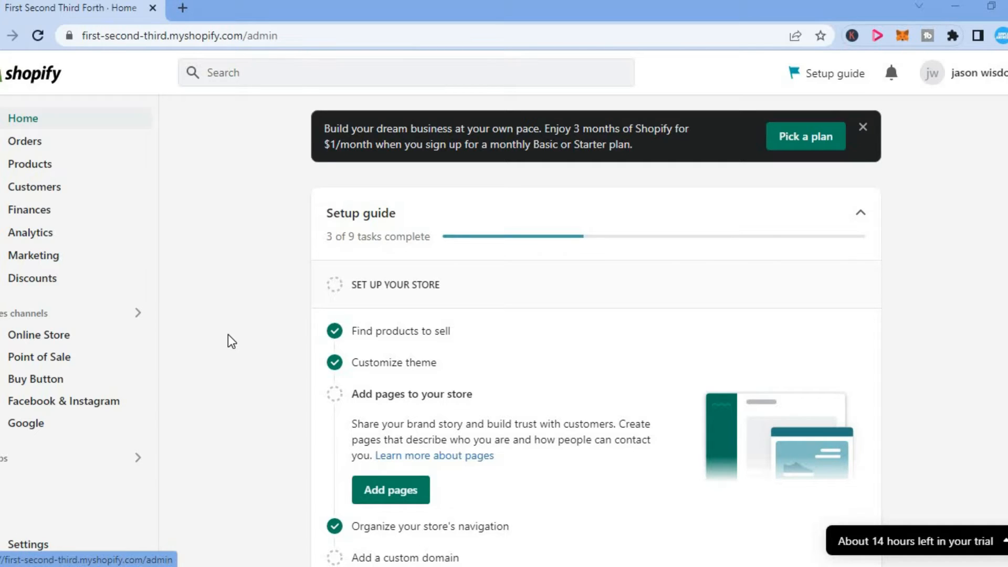
{"action": "mouse_move", "coordinate": [96, 293]}
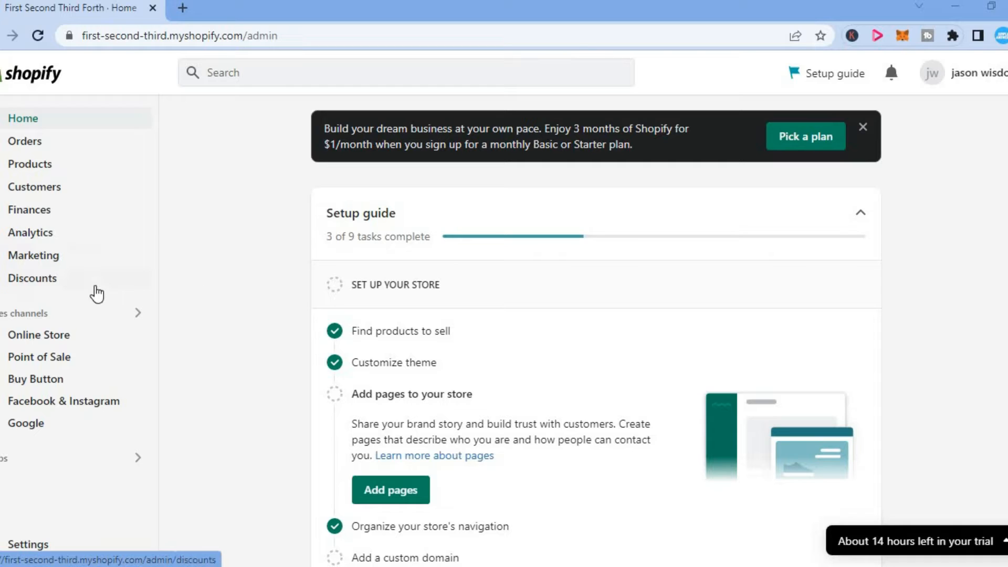
{"action": "mouse_move", "coordinate": [35, 334]}
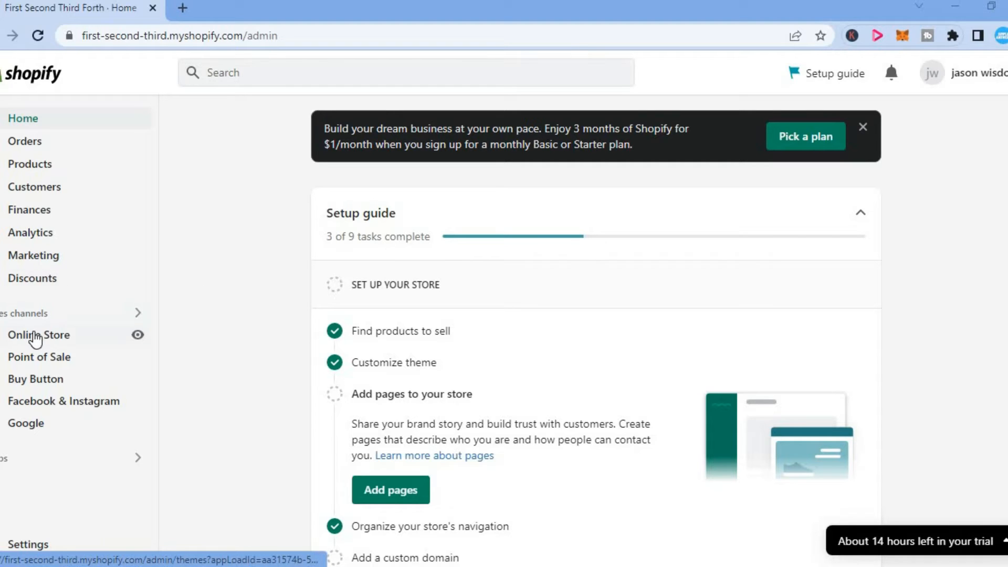
{"action": "mouse_move", "coordinate": [39, 334]}
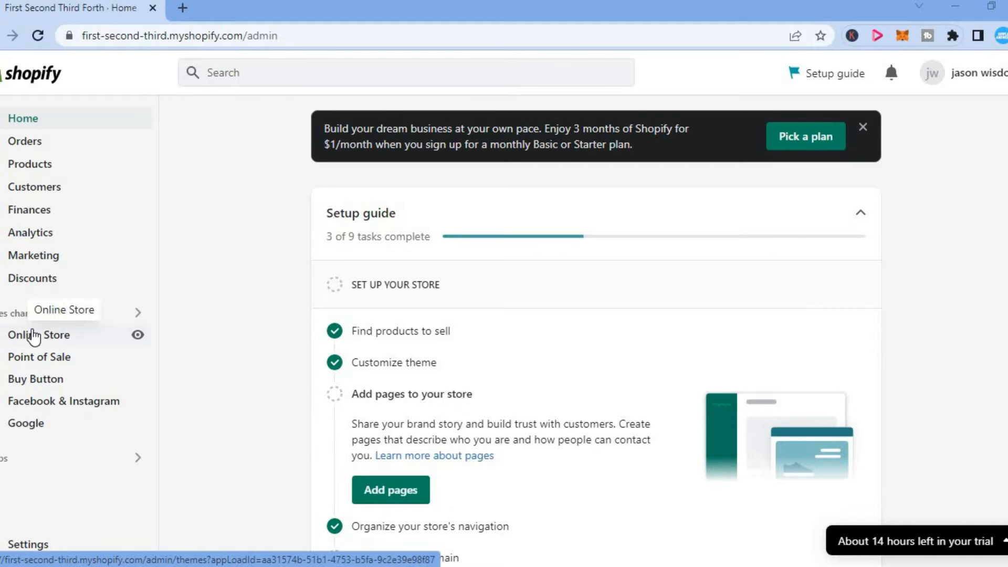
Show the more-actions menu for the current Refresh theme under Online Store.
{"action": "left_click", "coordinate": [39, 334]}
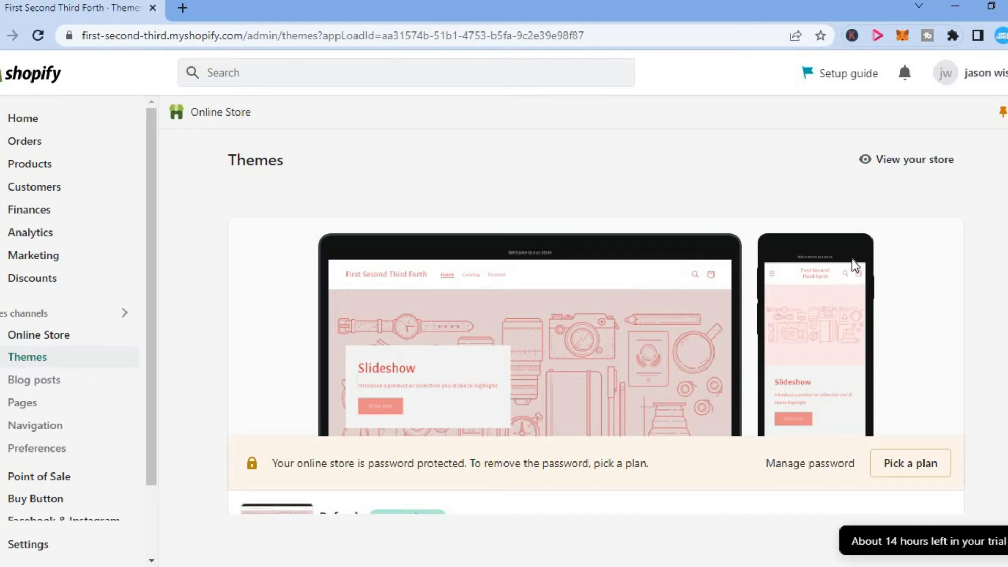
{"action": "scroll", "scroll_direction": "down", "scroll_amount": 3}
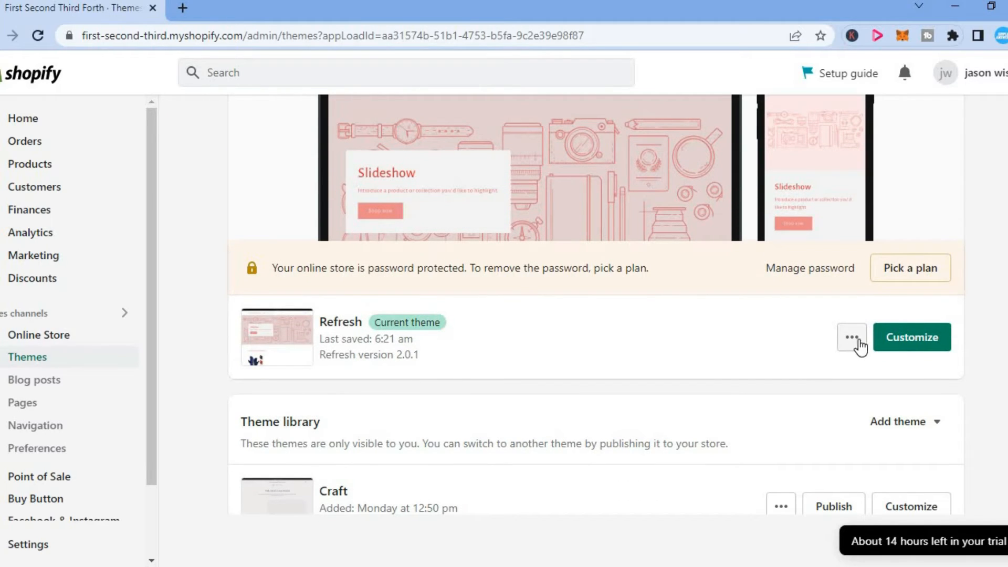
{"action": "mouse_move", "coordinate": [905, 351]}
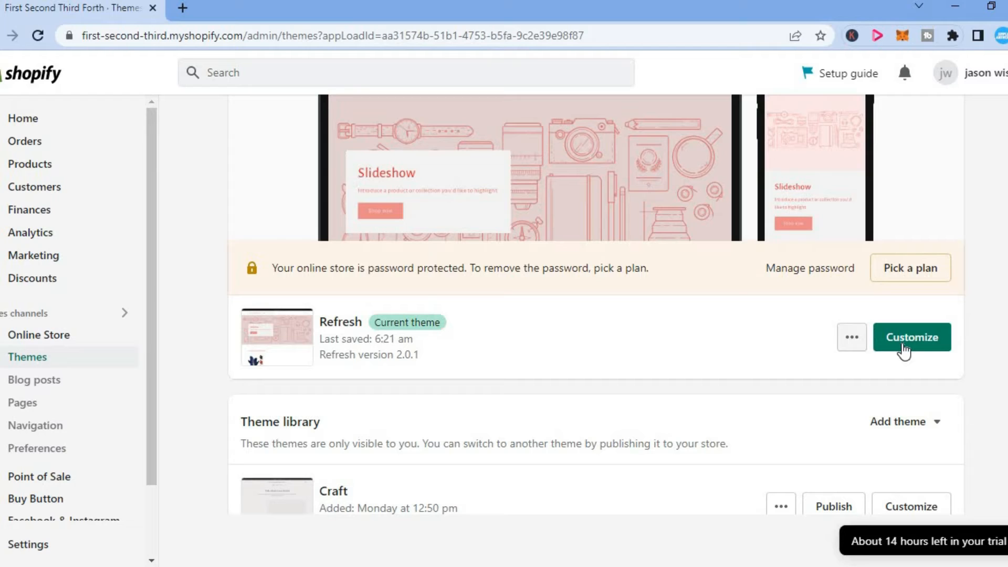
{"action": "mouse_move", "coordinate": [852, 337]}
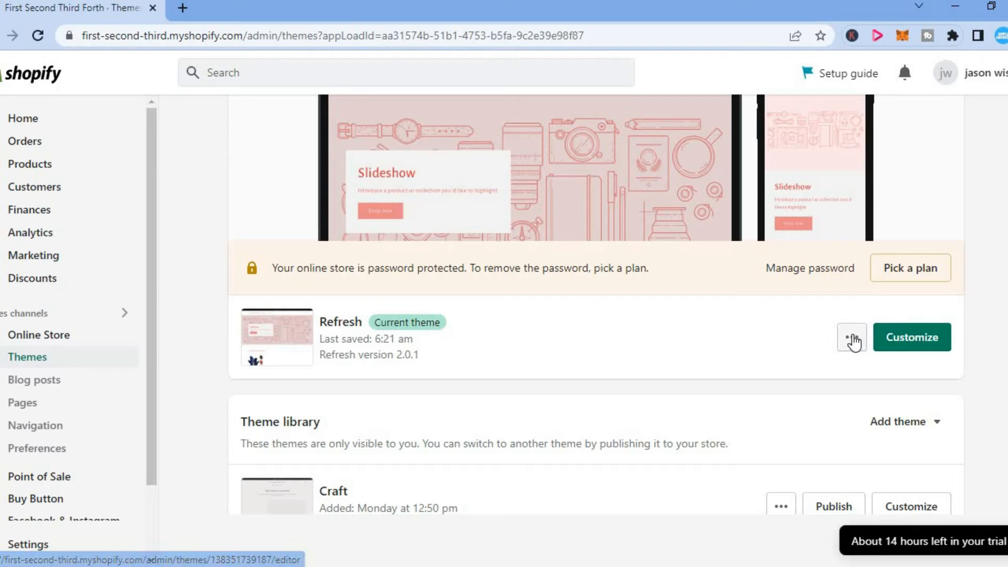
{"action": "left_click", "coordinate": [852, 338]}
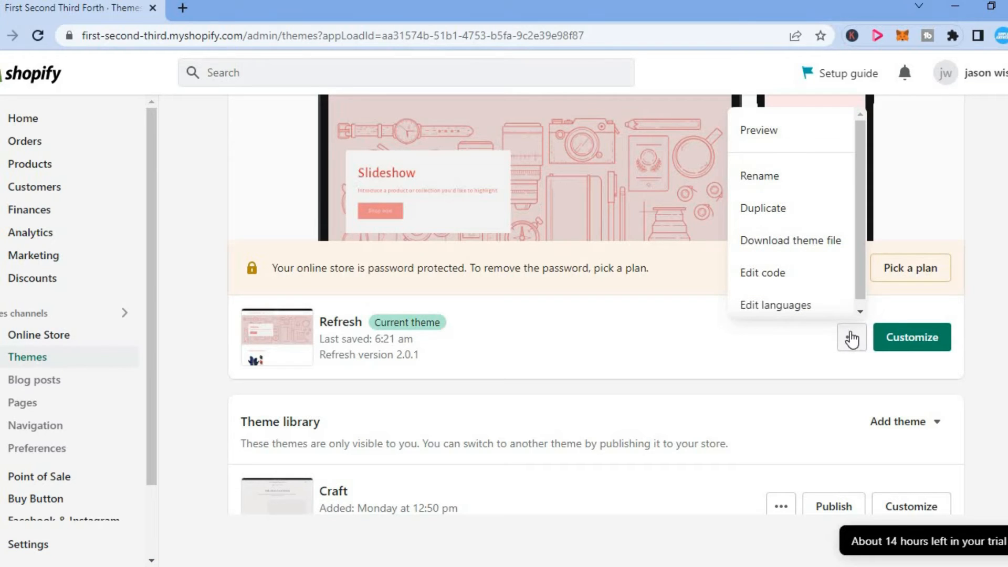
{"action": "mouse_move", "coordinate": [775, 305]}
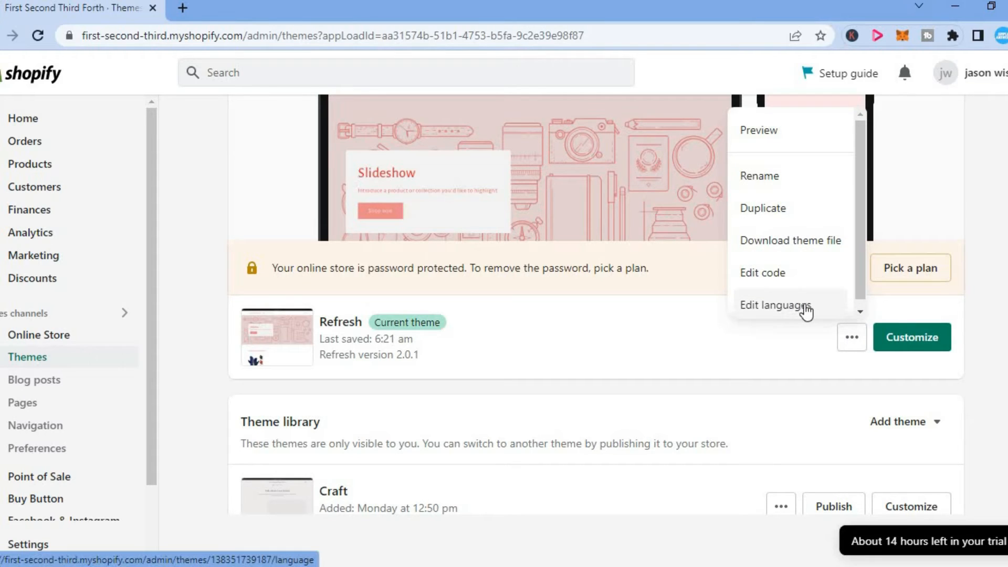
Choose Edit languages and focus the Filter items box.
{"action": "left_click", "coordinate": [775, 305]}
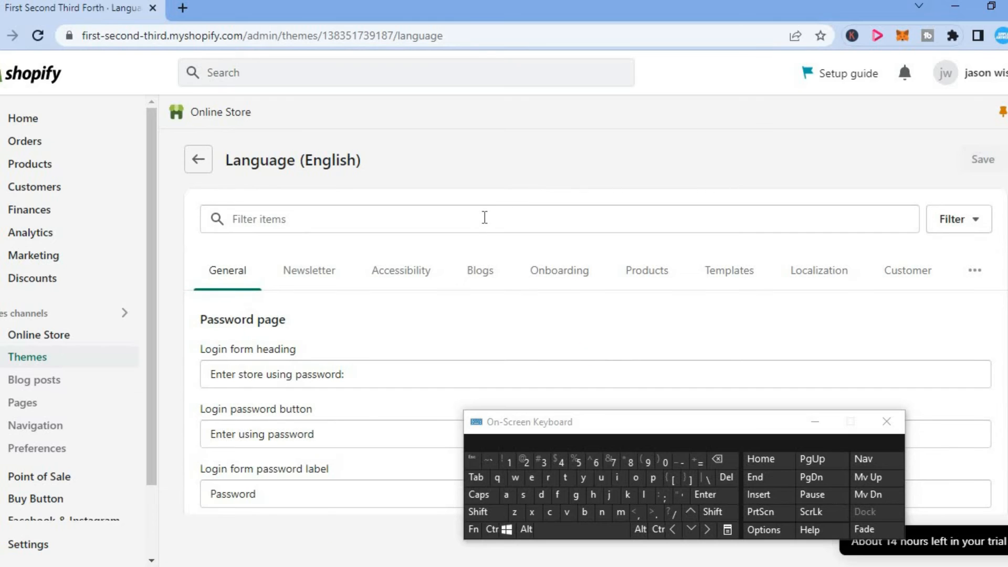
{"action": "left_click", "coordinate": [494, 218]}
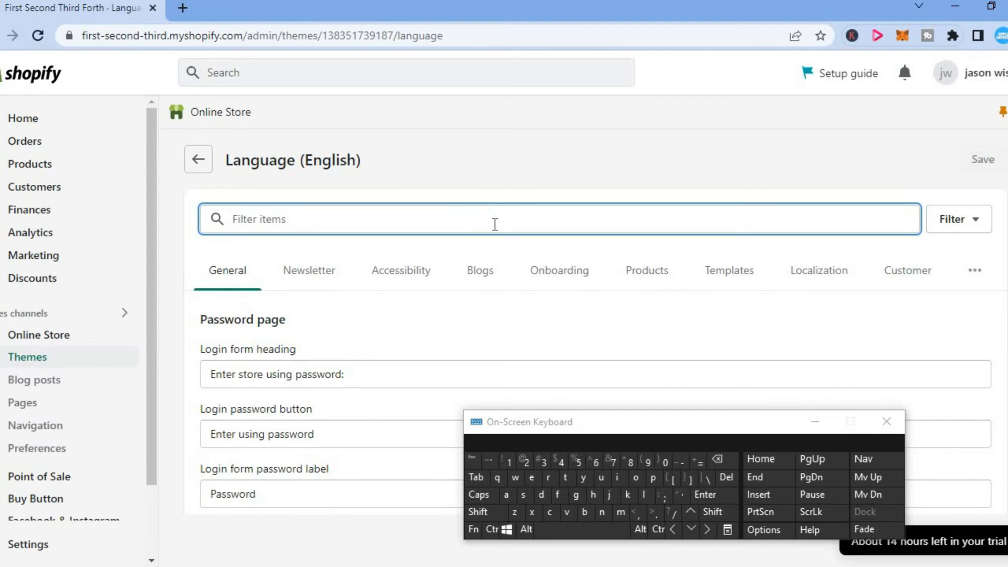
Filter the language strings by the term 'power'.
{"action": "left_click", "coordinate": [652, 477]}
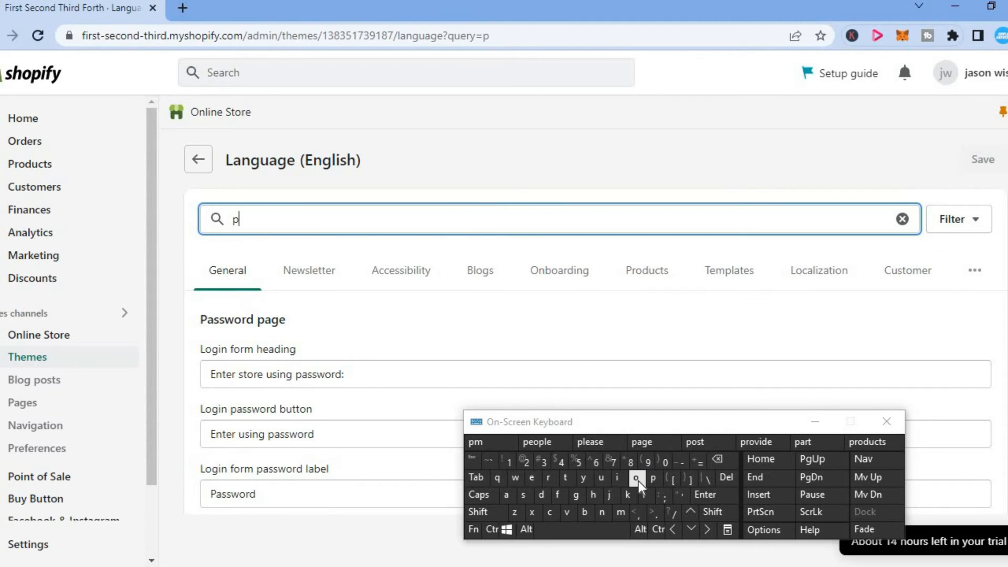
{"action": "left_click", "coordinate": [636, 479]}
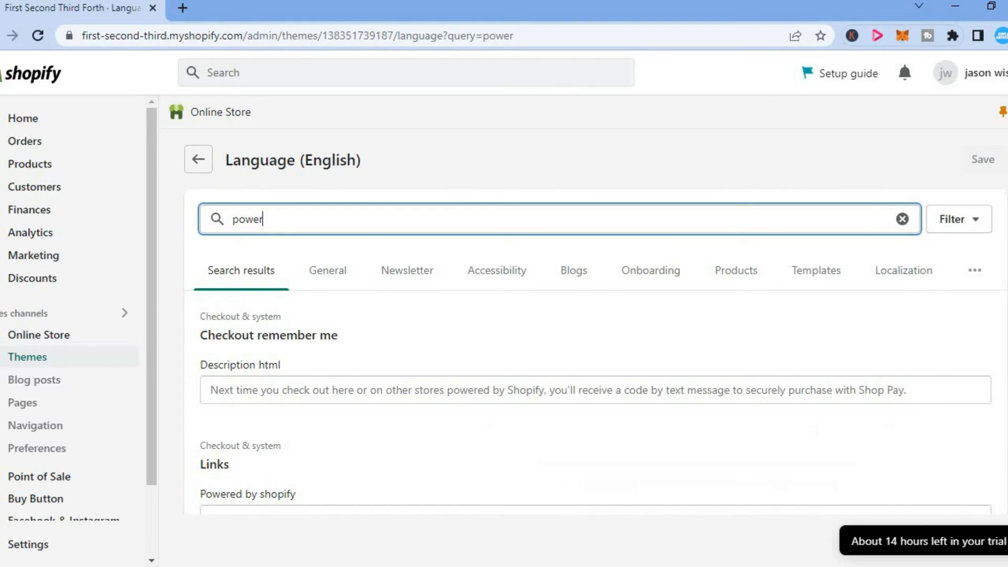
Activate the 'Powered by Shopify' link text field under Checkout & system Links.
{"action": "scroll", "scroll_direction": "down", "scroll_amount": 3}
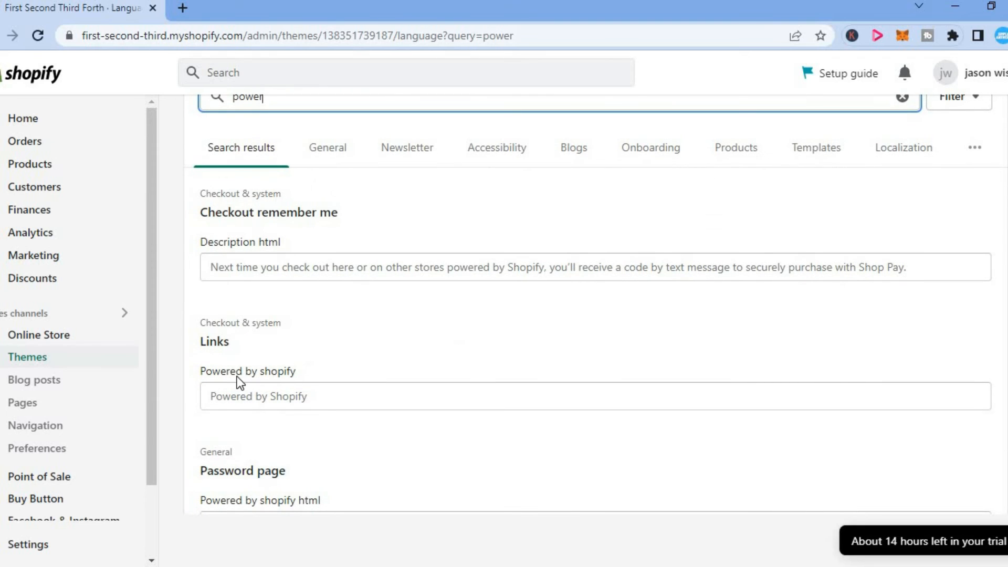
{"action": "mouse_move", "coordinate": [276, 380]}
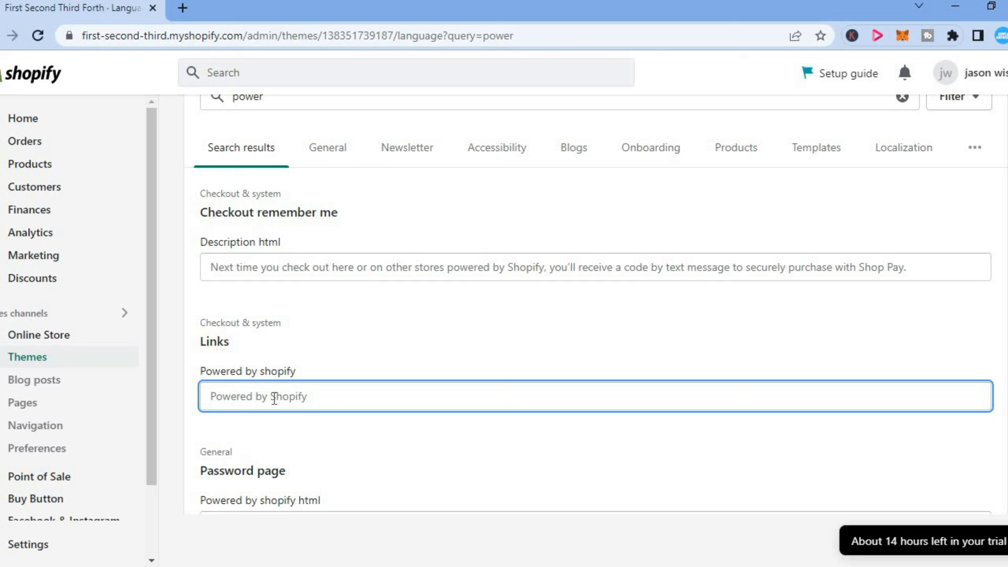
{"action": "left_click", "coordinate": [209, 396]}
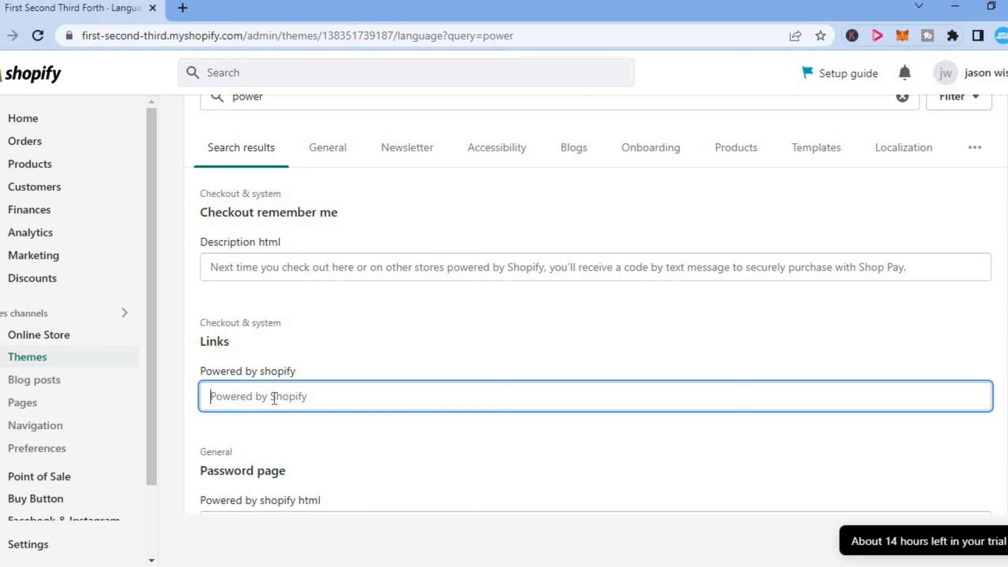